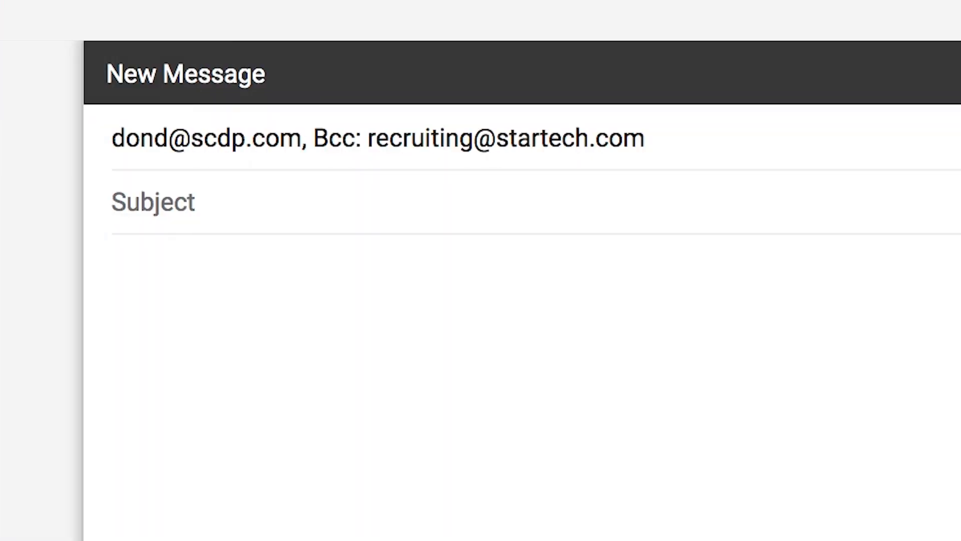
# Type the subject line 'Congrats, Don!' in the sample new message
pyautogui.write('Congra')
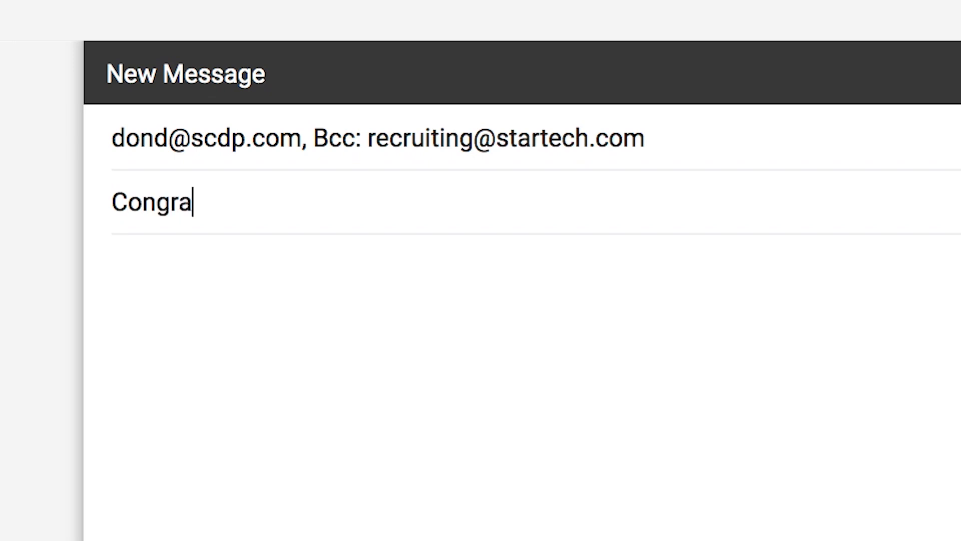
pyautogui.write('ts, Don!')
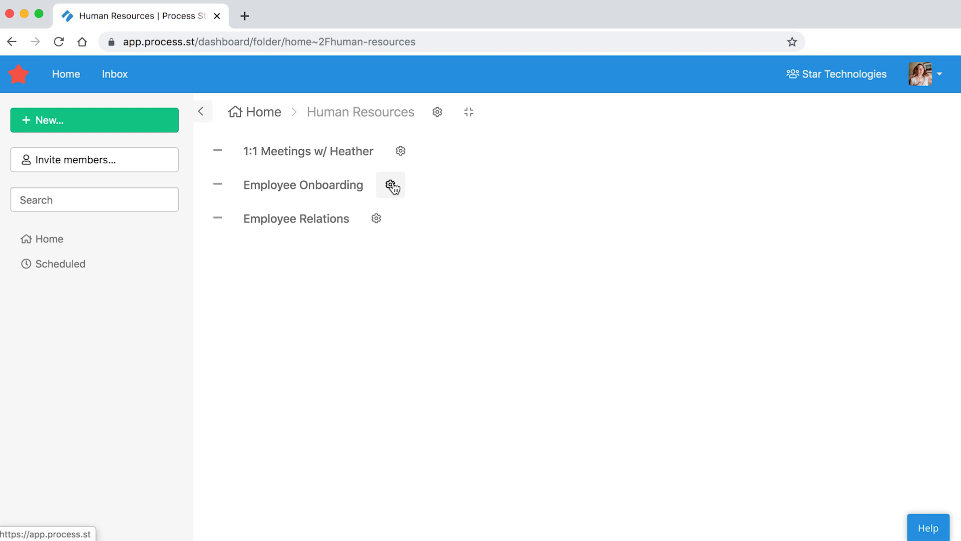
# Open Employee Onboarding's options and choose to edit the template
pyautogui.click(390, 185)
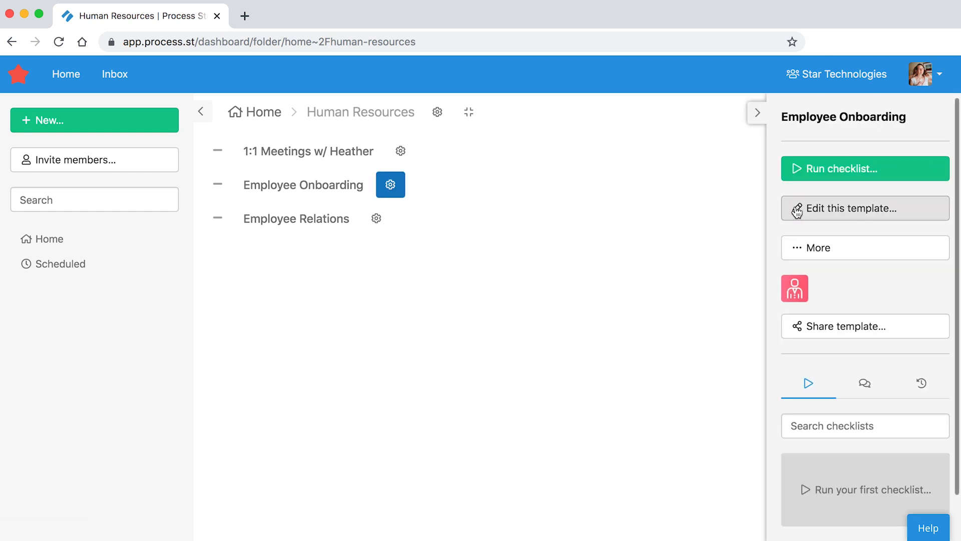
pyautogui.click(865, 208)
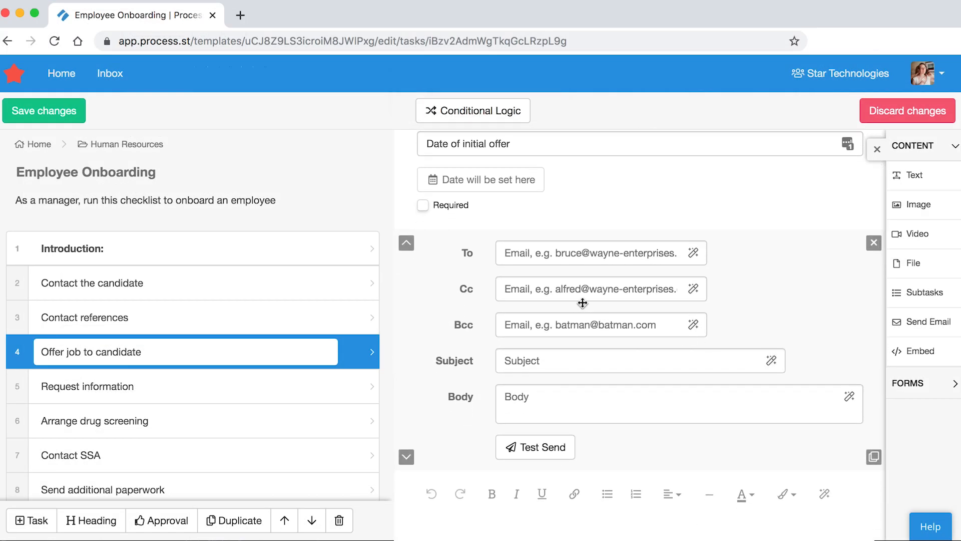
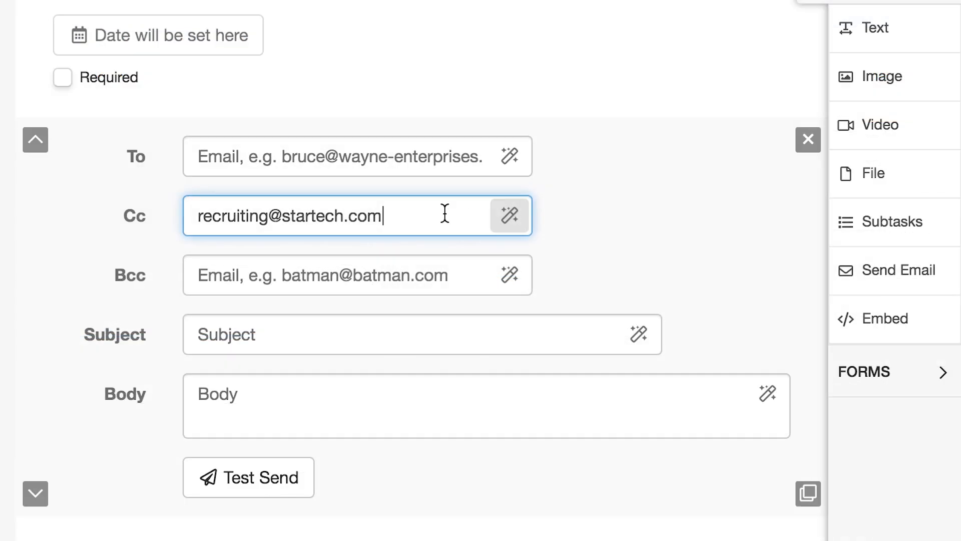
# Set the To field to the Candidate Email variable
pyautogui.click(377, 156)
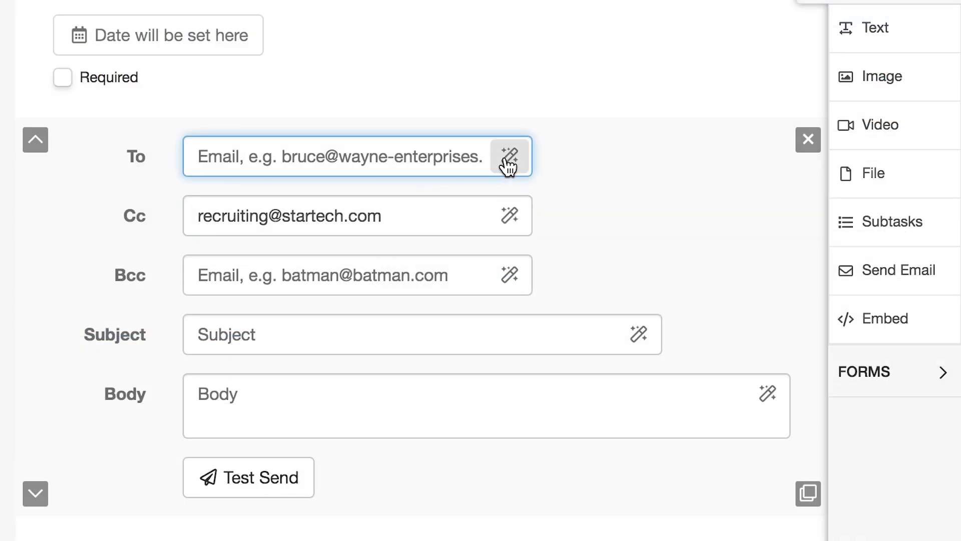
pyautogui.click(512, 156)
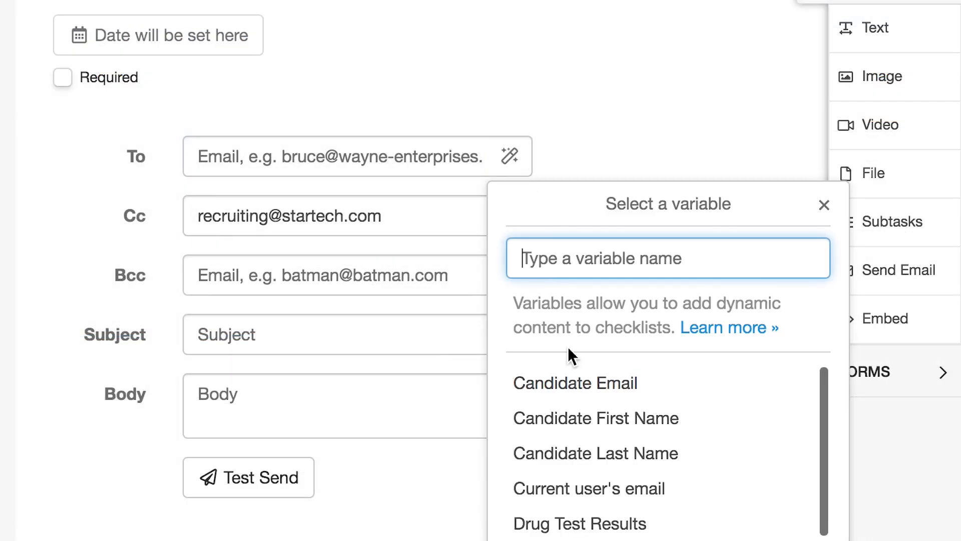
pyautogui.click(574, 383)
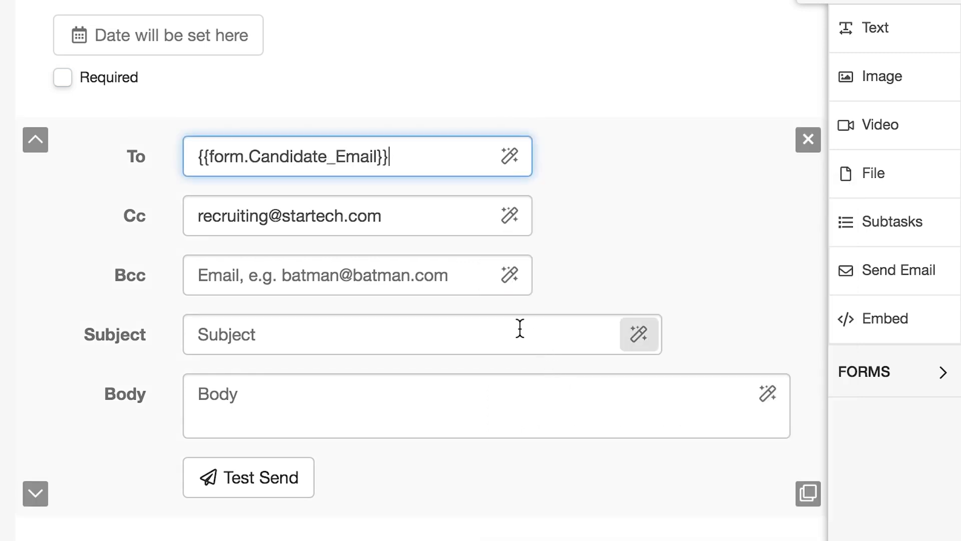
# Make the subject 'Congrats,' followed by the Candidate First Name variable
pyautogui.write('Congrats,')
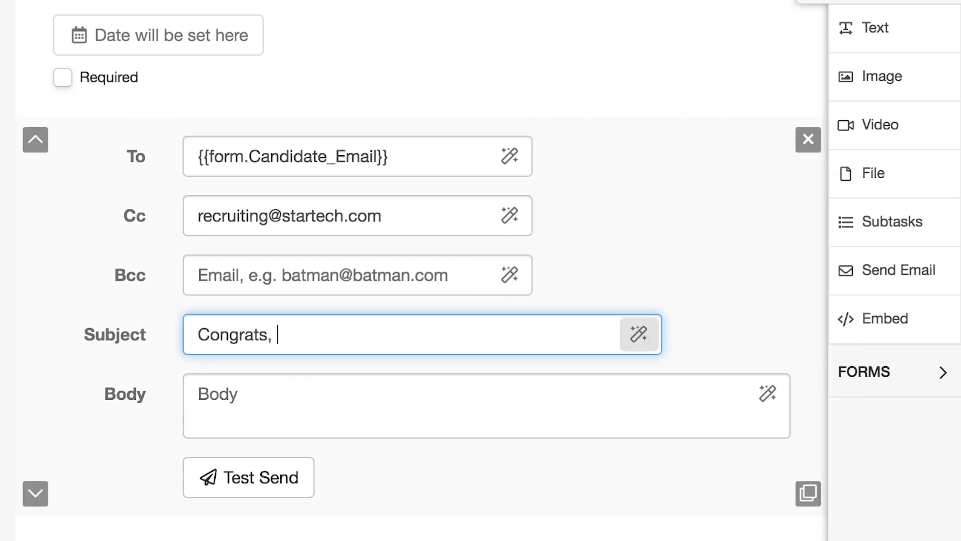
pyautogui.click(639, 334)
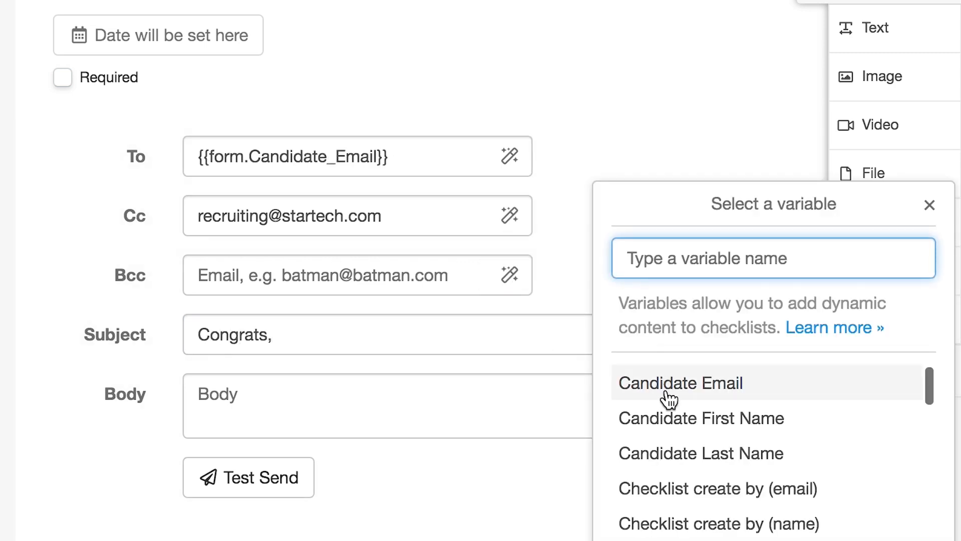
pyautogui.click(700, 417)
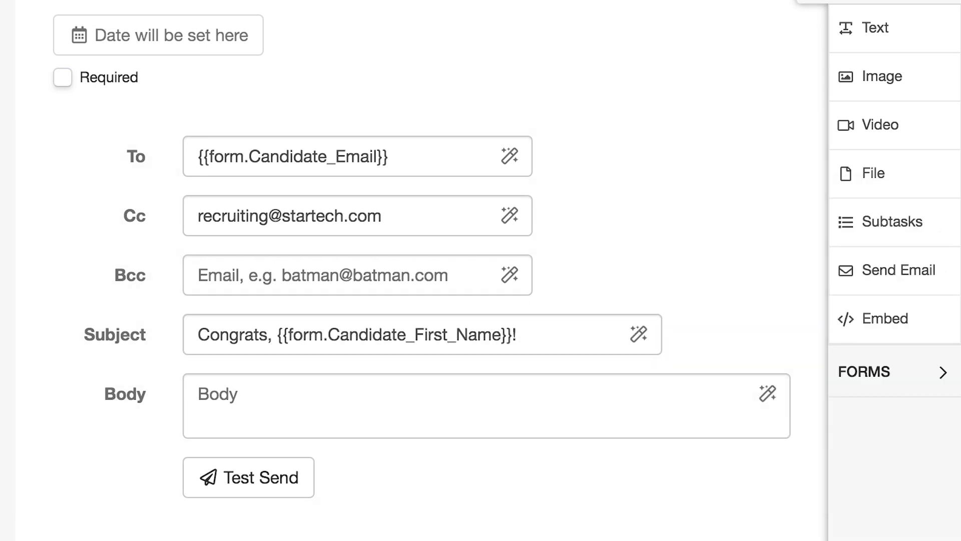
pyautogui.moveTo(582, 374)
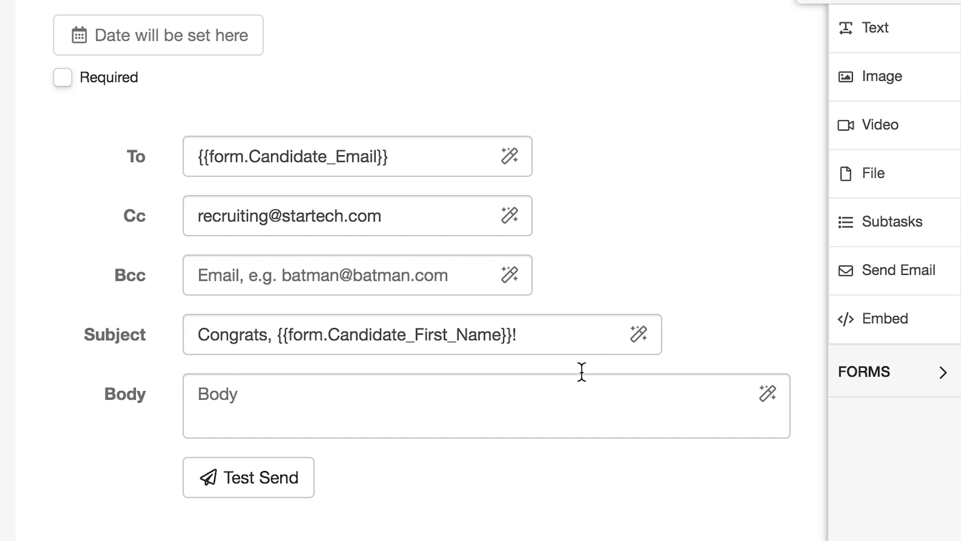